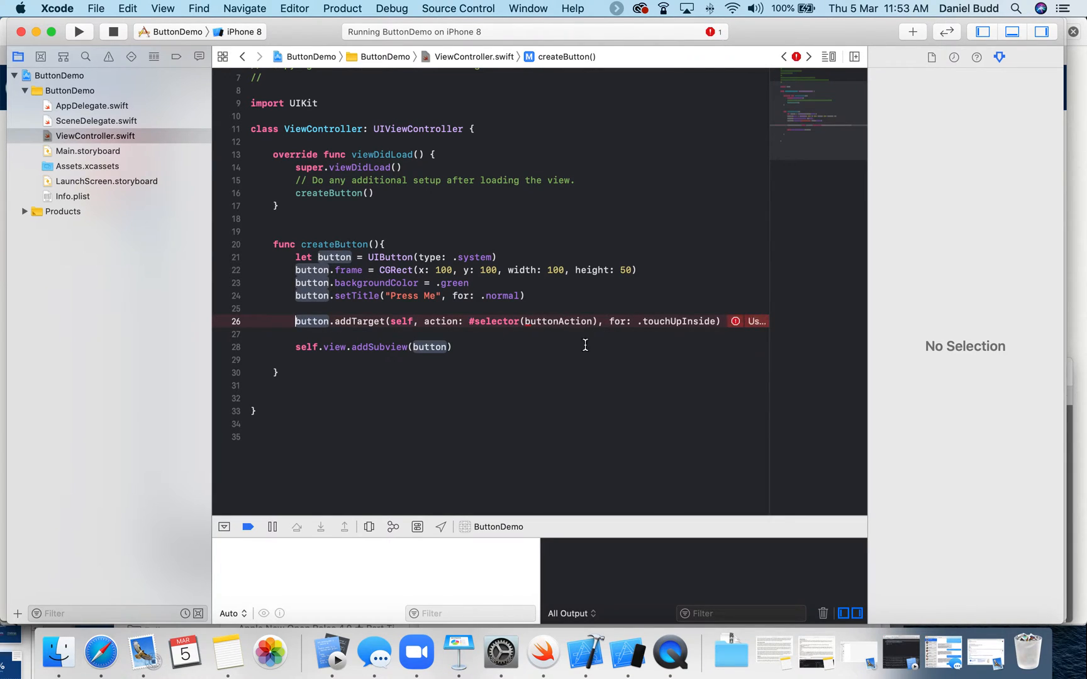
Select the buttonAction name inside the #selector.
double_click(558, 321)
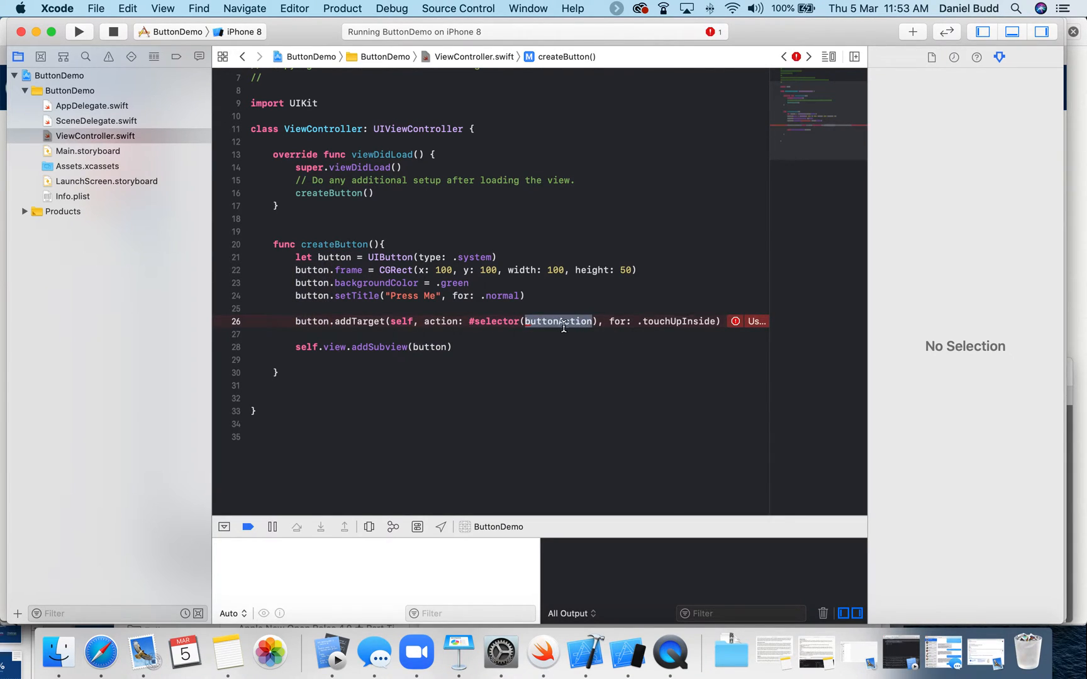
mouse_move(426, 220)
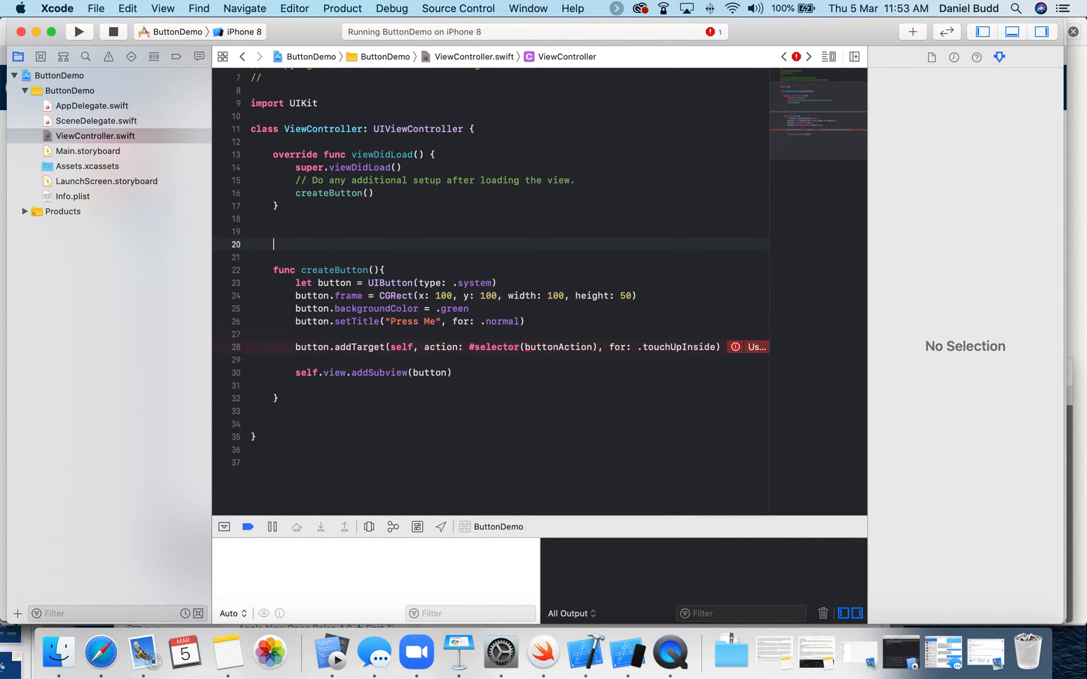
Write an empty func buttonAction(button: UIButton) above createButton.
text(func)
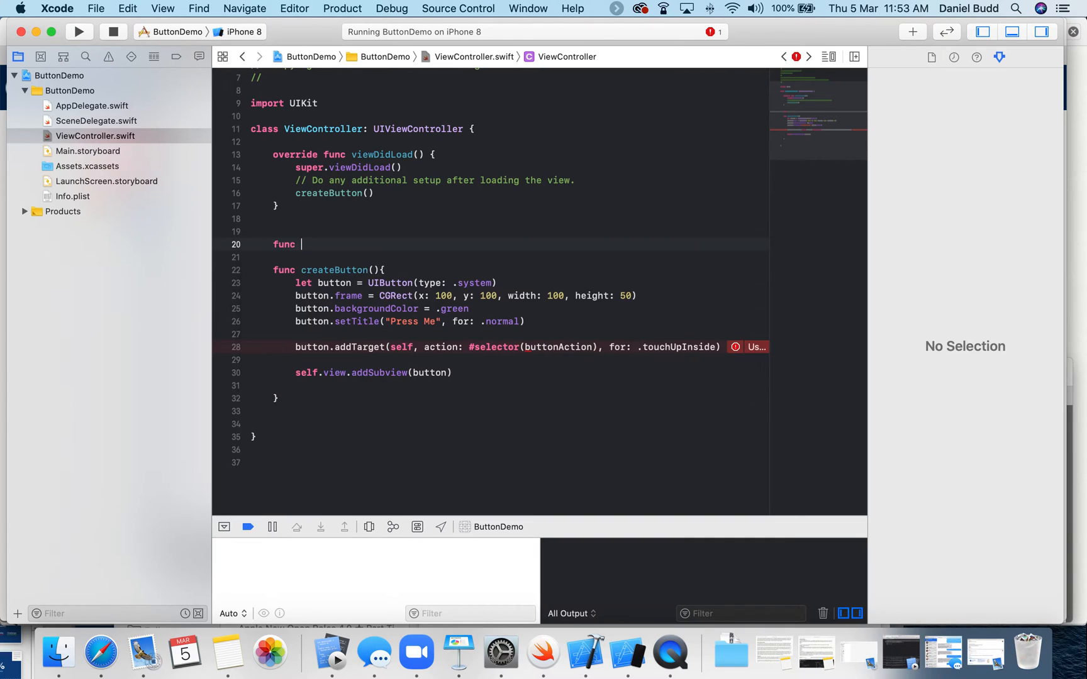
text(createLabe)
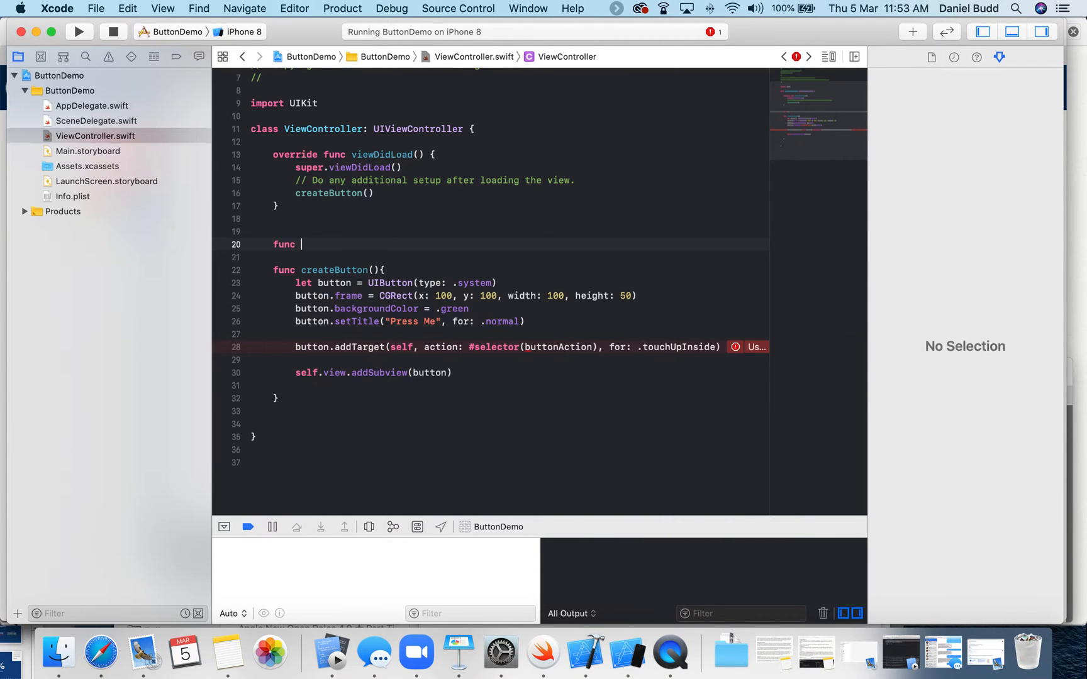
text(buttonA)
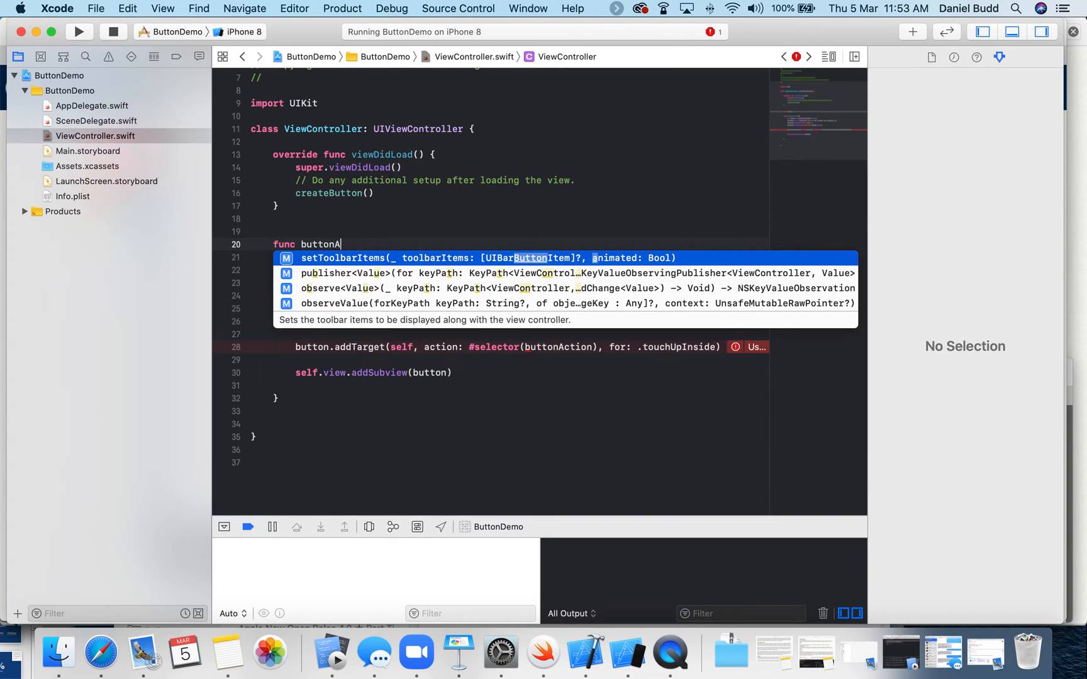
text(ction()
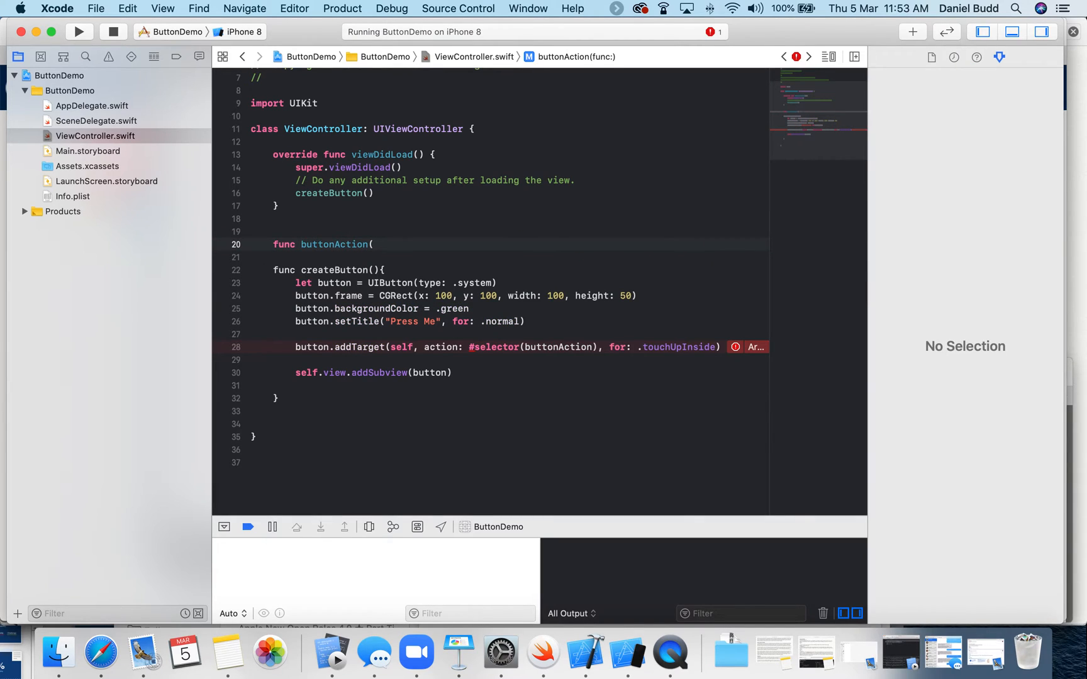
text(button))
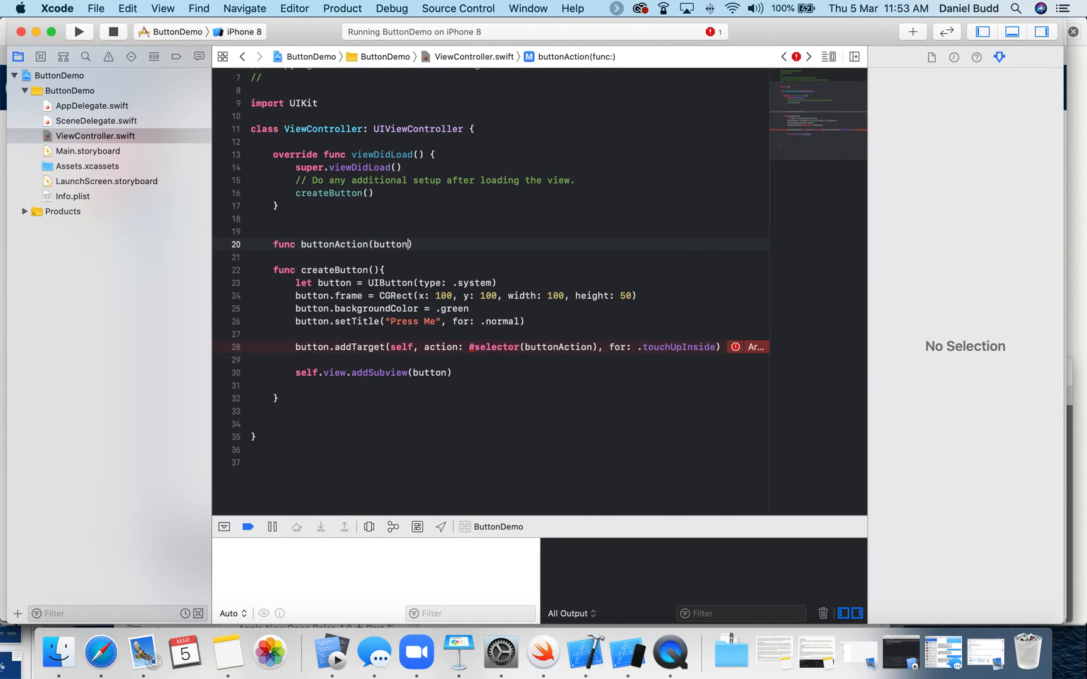
text(button: UIButton)
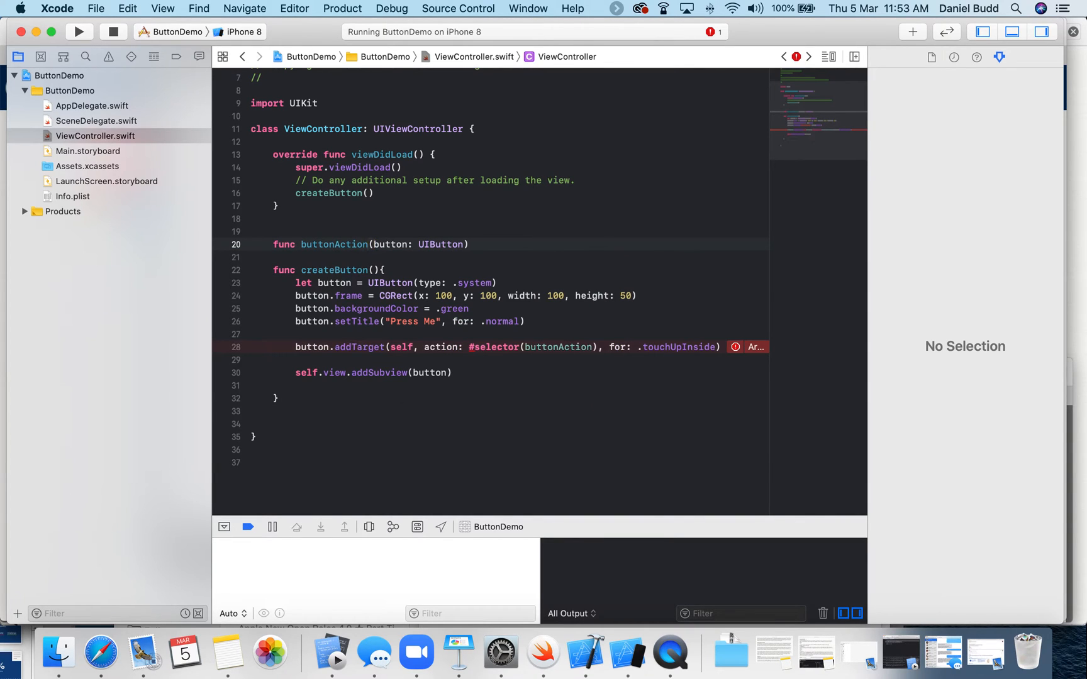
text({)
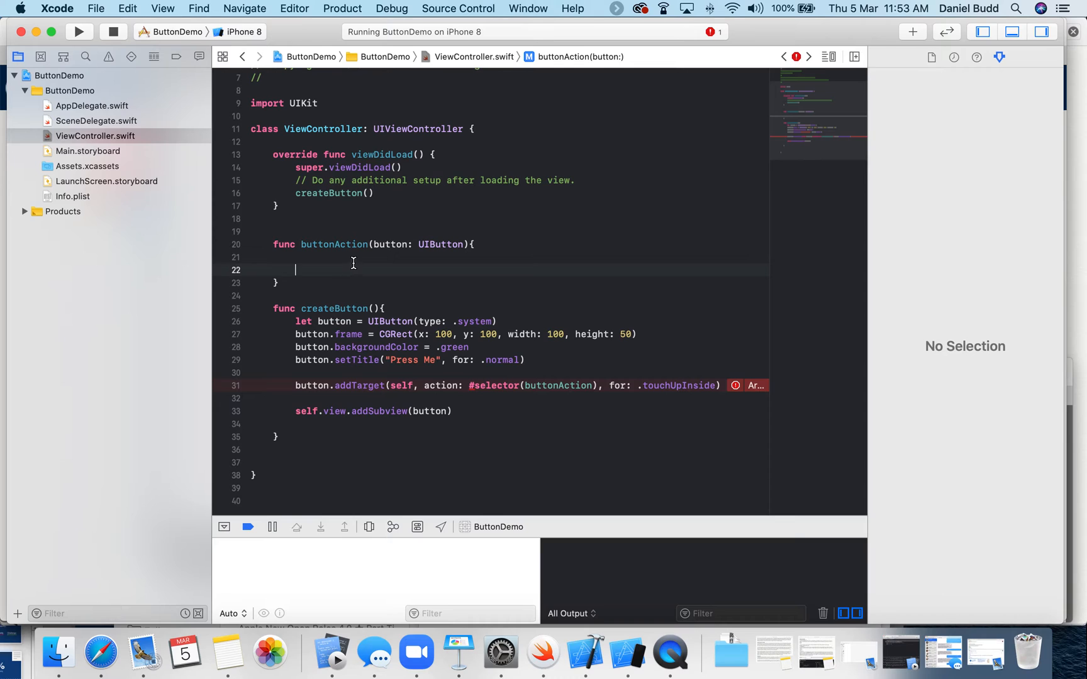
Make buttonAction's body print "button pressed".
text(print()
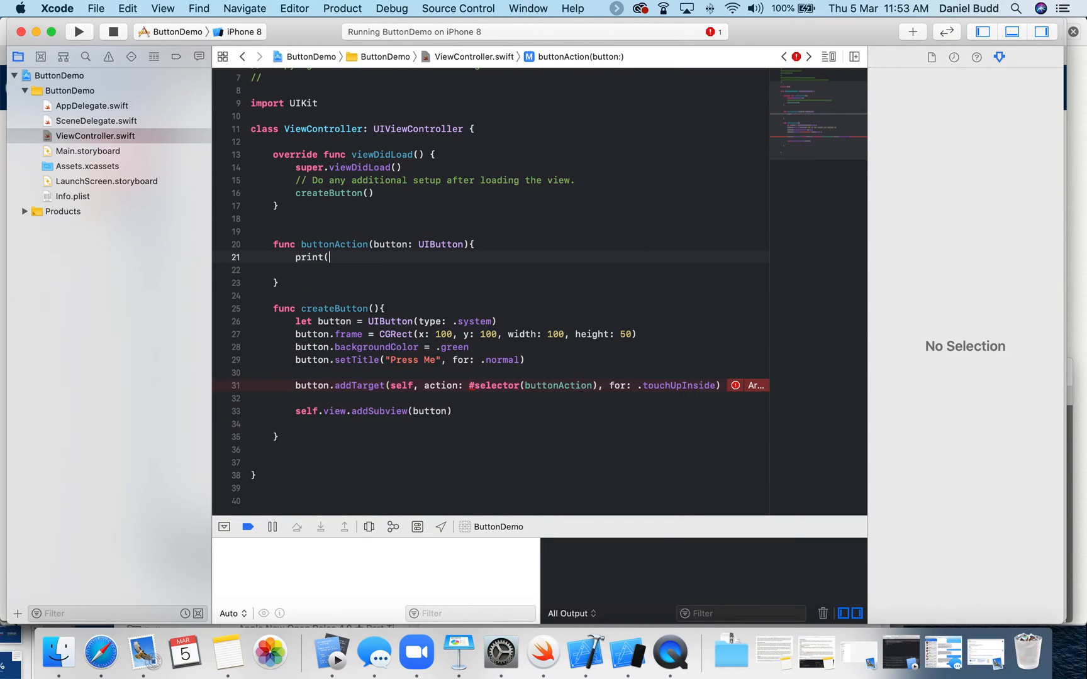
text("button ")
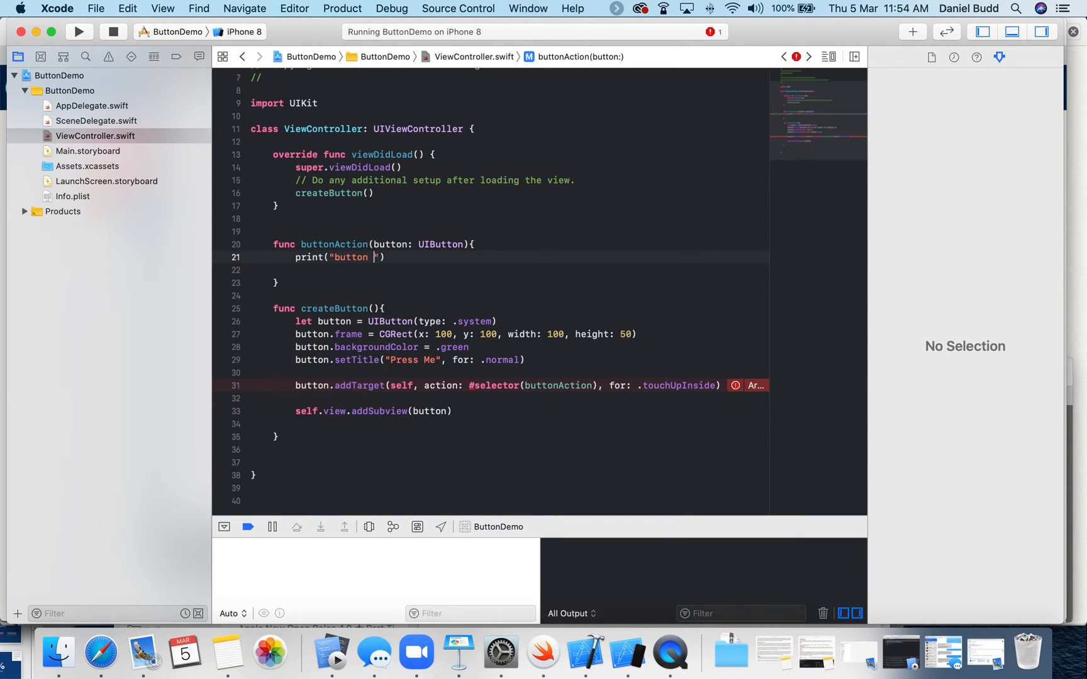
text(pressed)
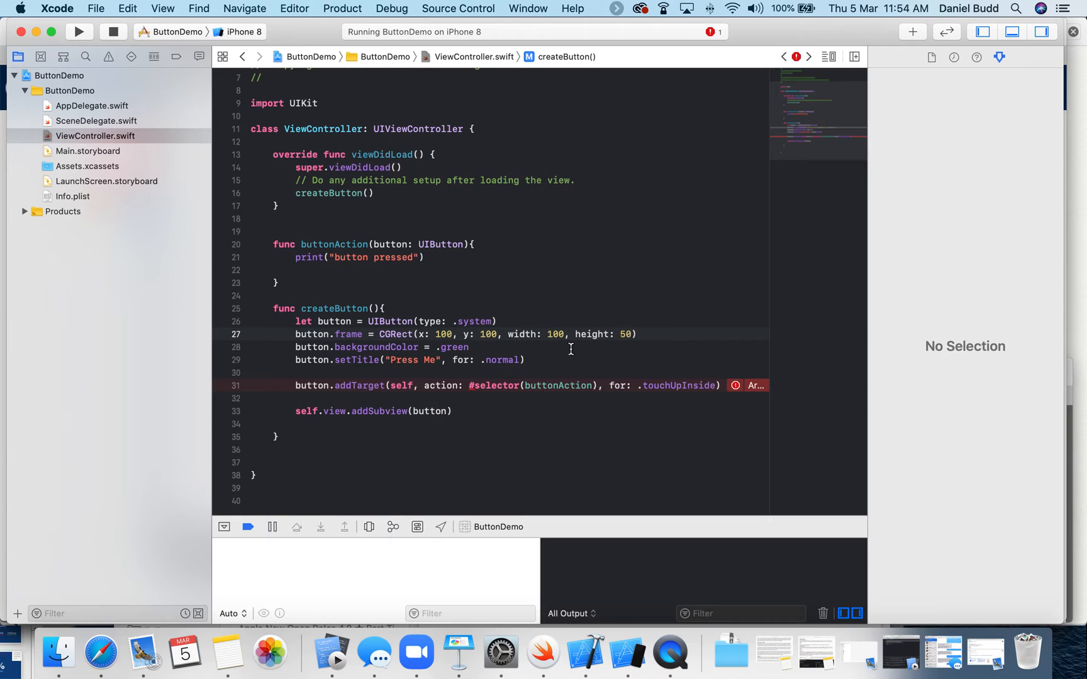
mouse_move(566, 338)
text(@)
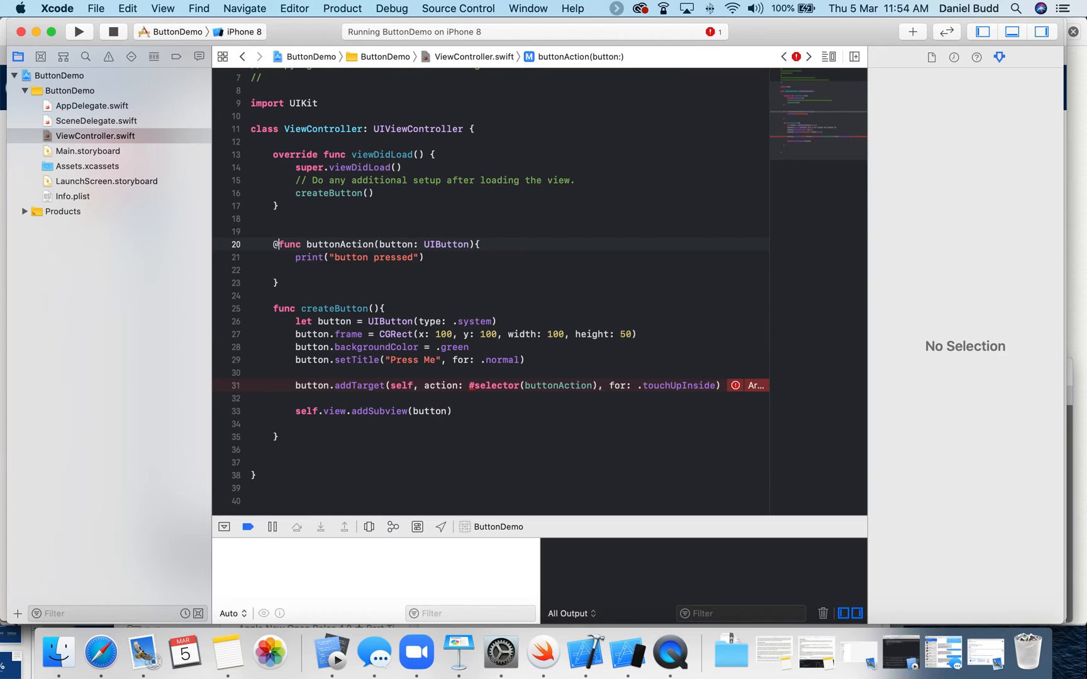
text(objc)
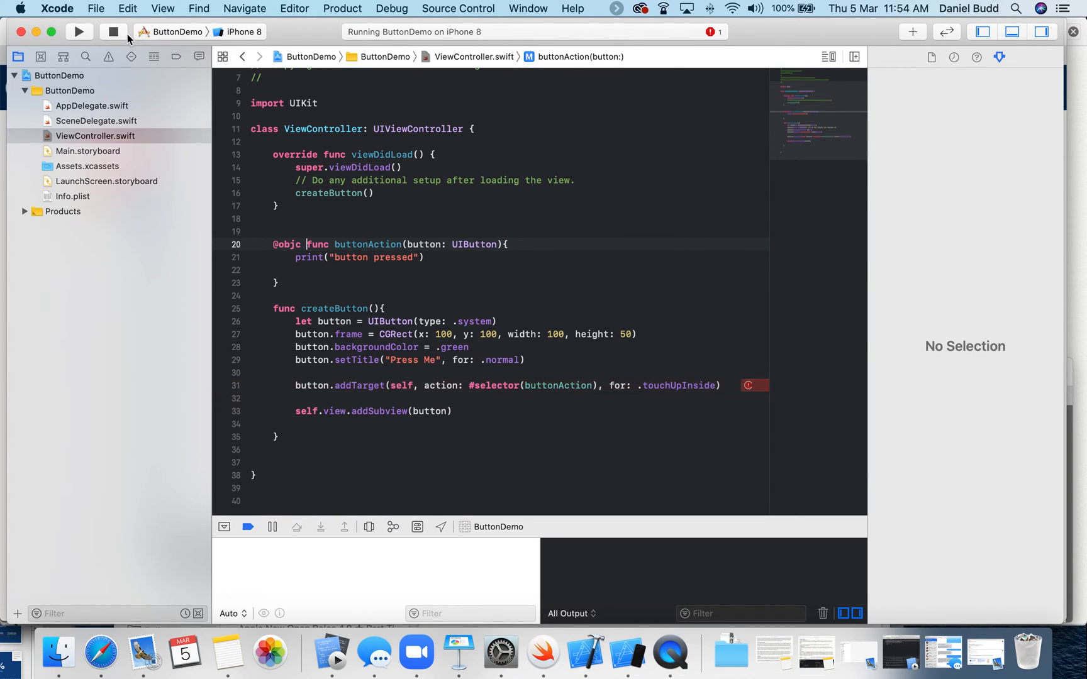
click(79, 32)
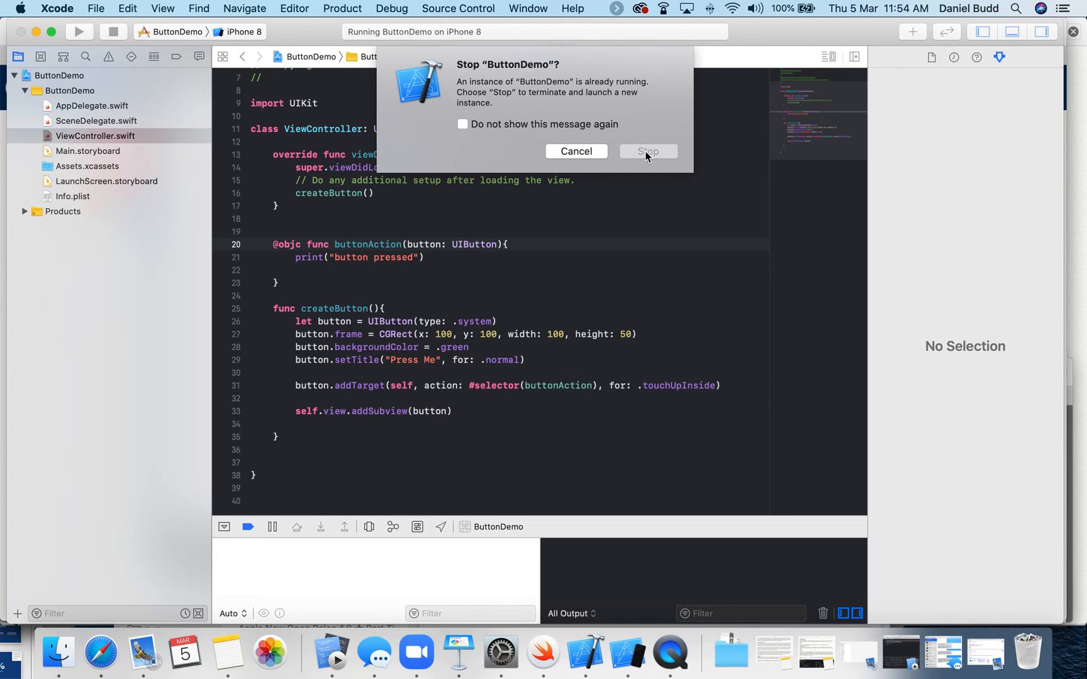
click(646, 151)
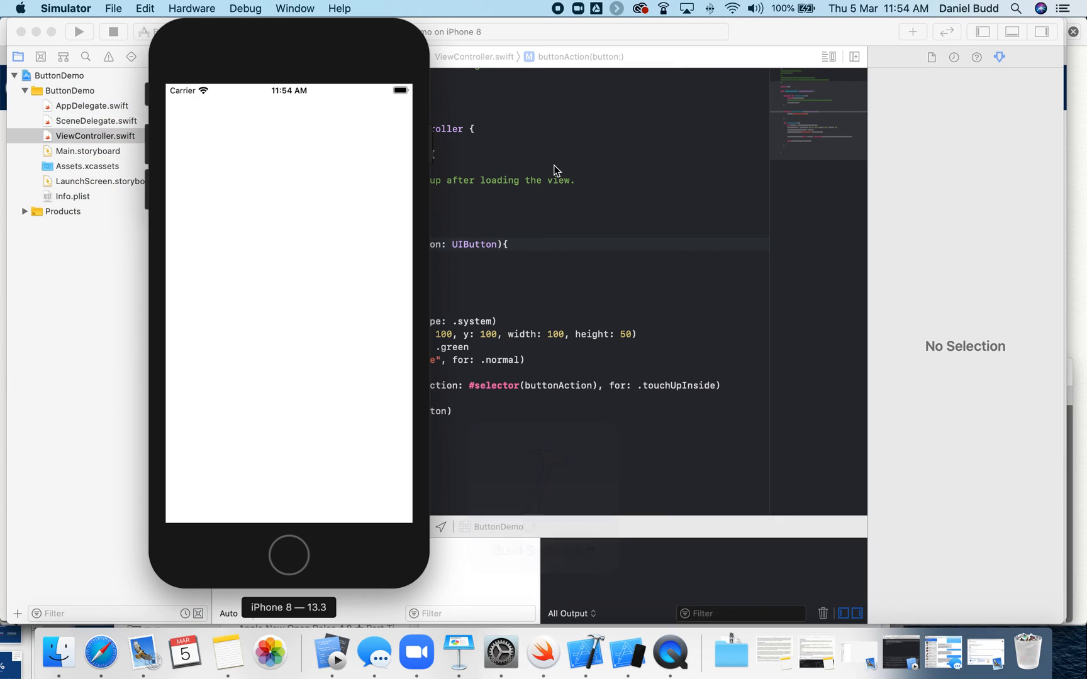
Tap the green Press Me button twice to log "button pressed" twice.
click(264, 166)
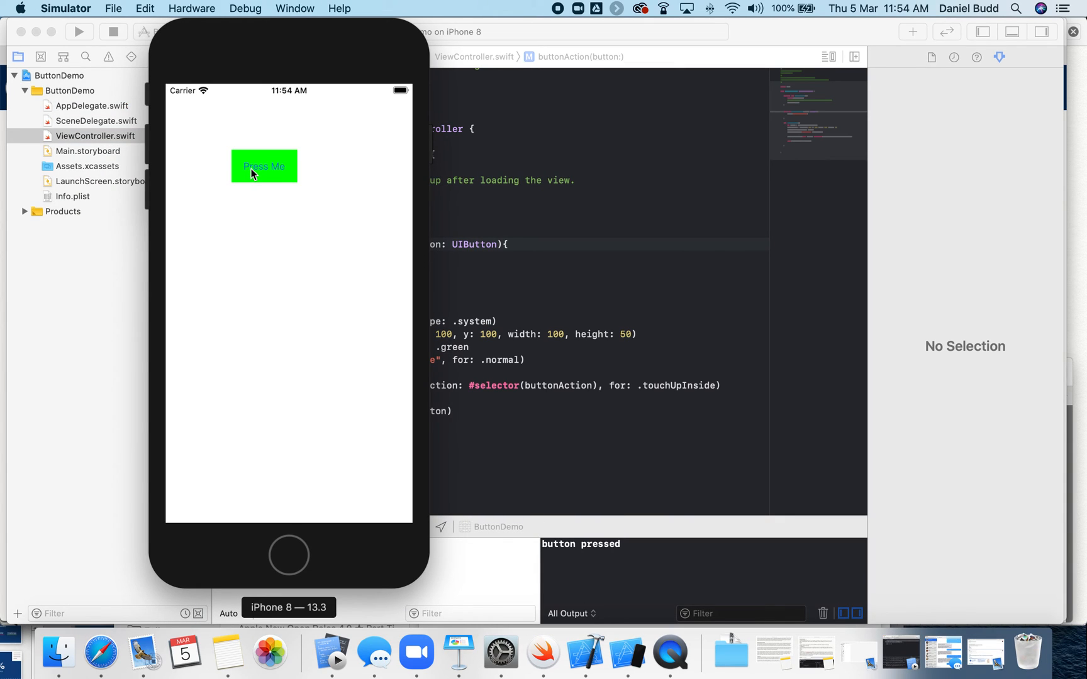
click(263, 166)
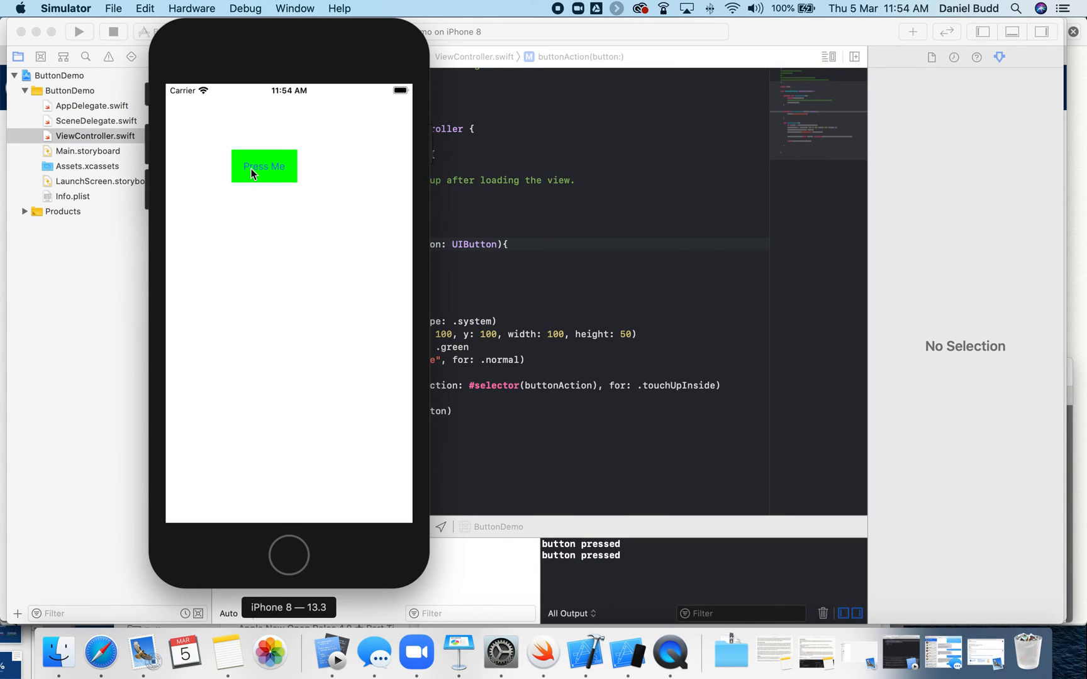